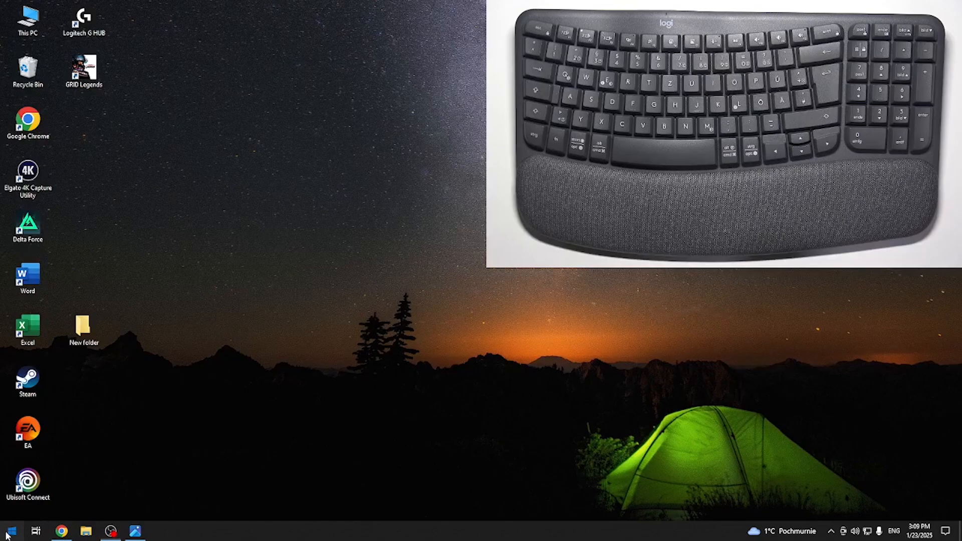
# Start opening Windows Settings toward the Bluetooth & other devices page
pyautogui.click(14, 529)
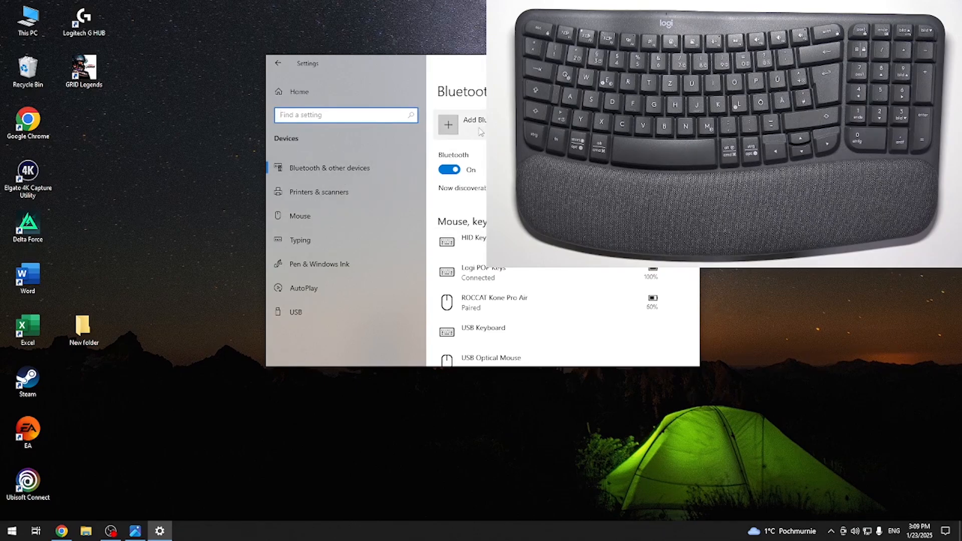
# Add a Bluetooth device and select Wave Keys to begin pairing with its PIN
pyautogui.click(448, 124)
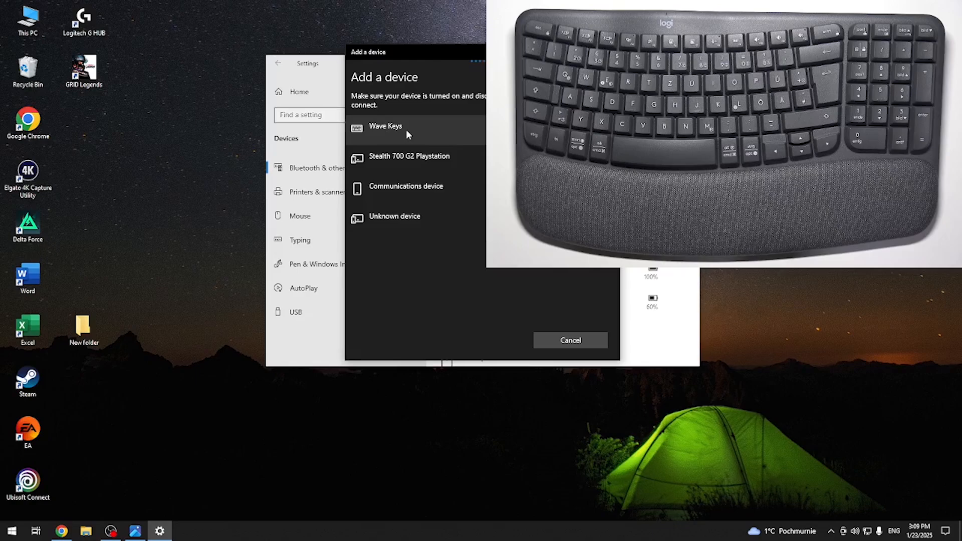
pyautogui.click(395, 129)
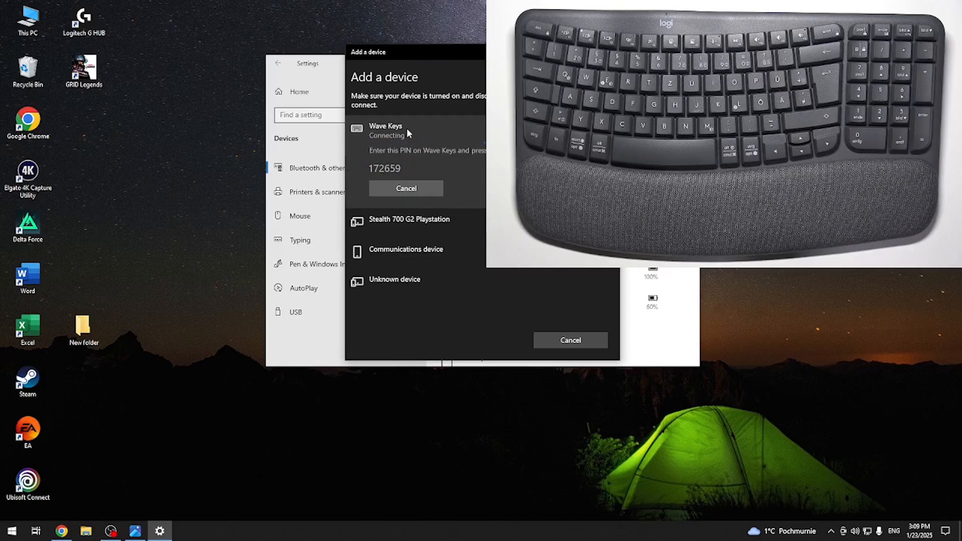
pyautogui.moveTo(399, 177)
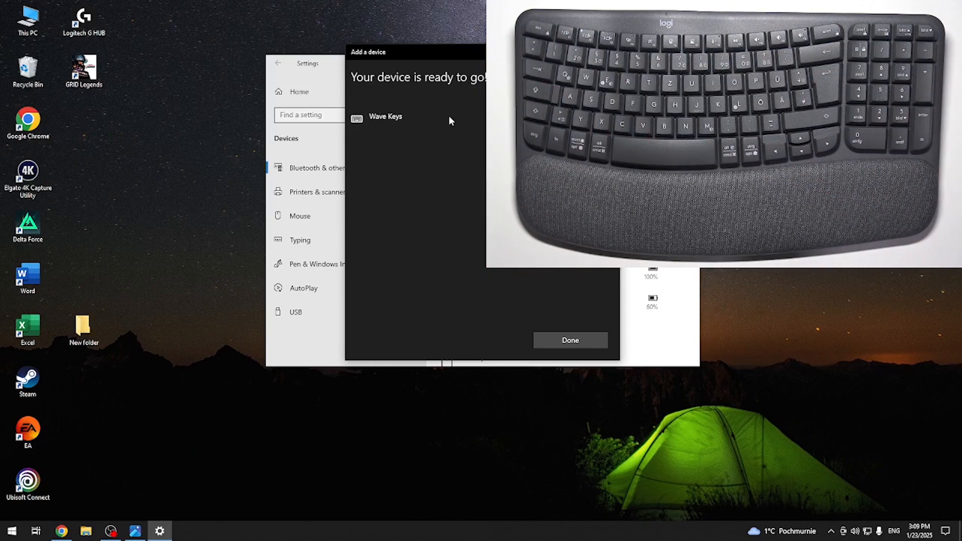
# Confirm the Wave Keys pairing with Done and type 'hard' on the new keyboard
pyautogui.click(570, 341)
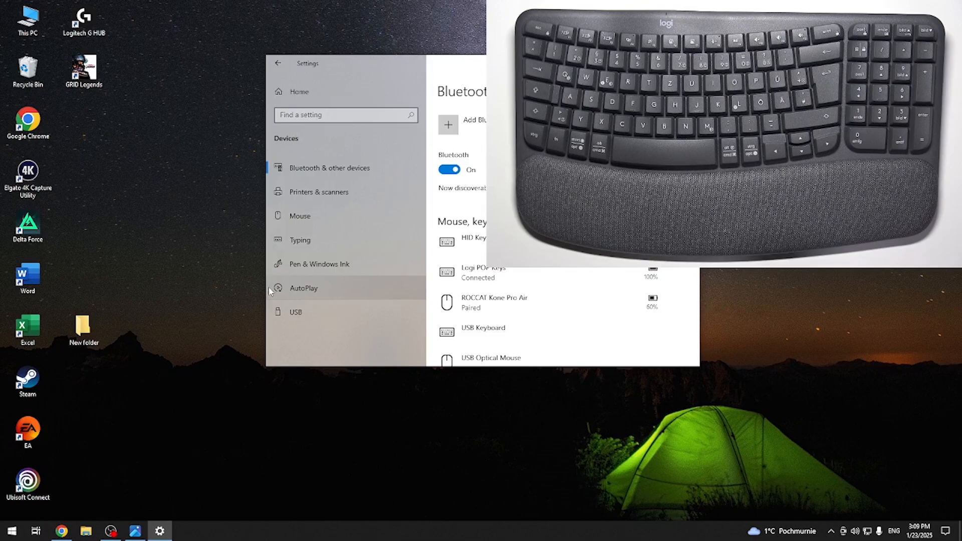
pyautogui.write('hard')
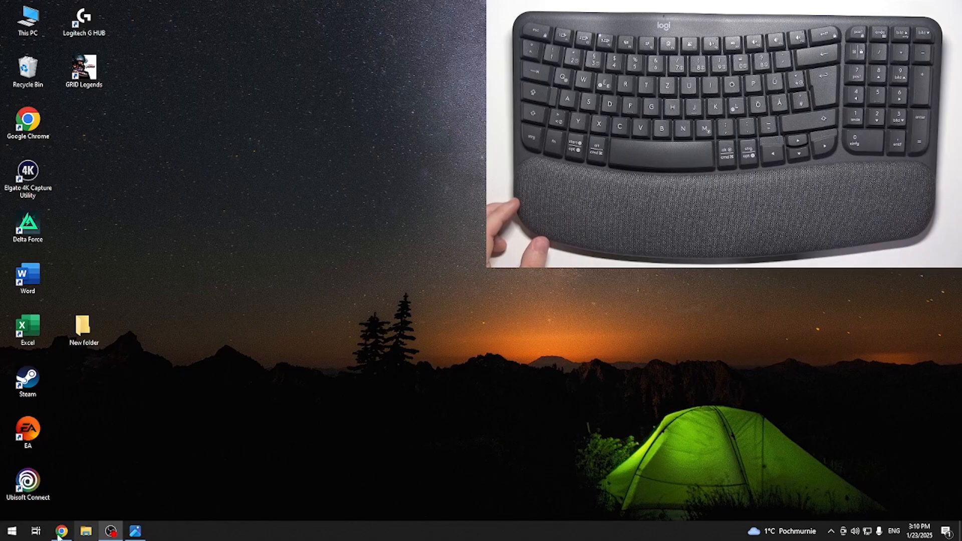
# Search 'hard' from the Start menu using the Wave Keys keyboard
pyautogui.click(16, 529)
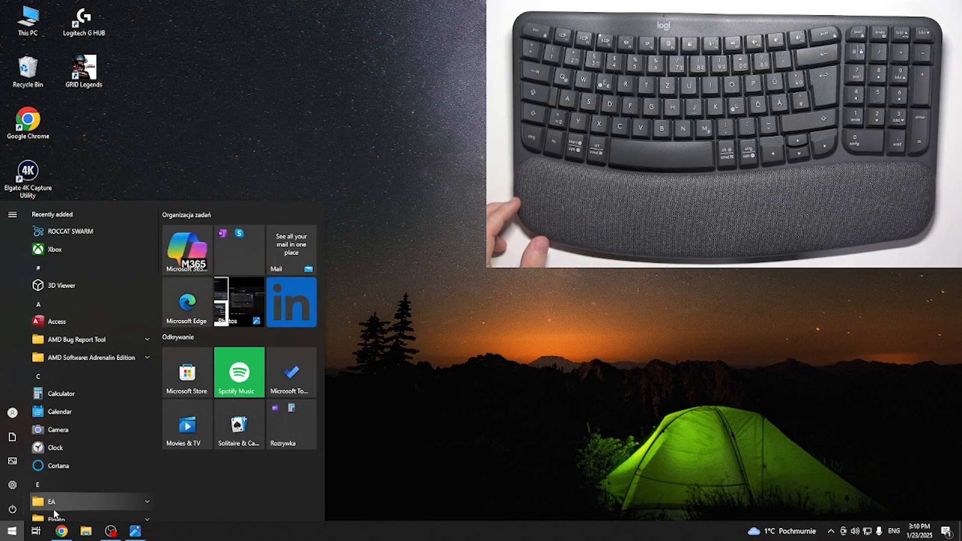
pyautogui.write('ha')
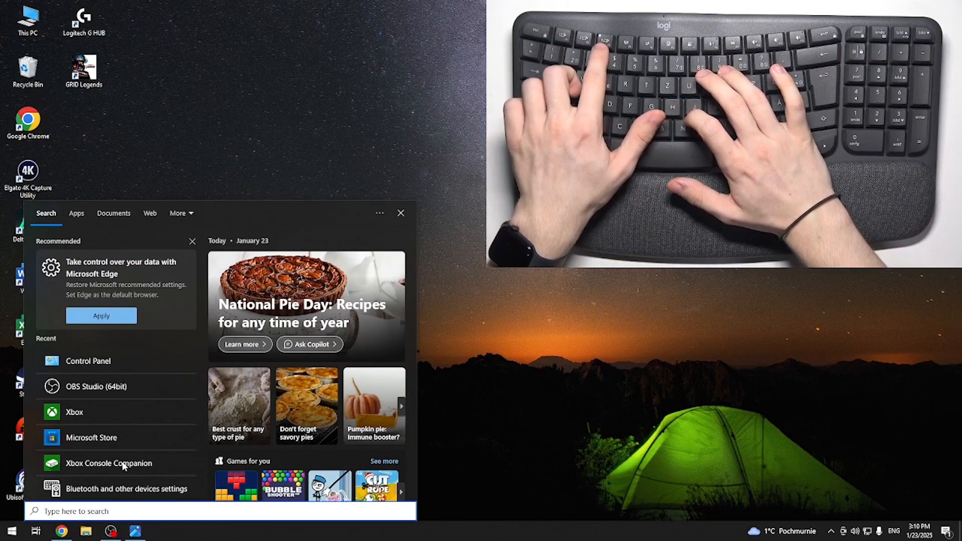
pyautogui.write('hard')
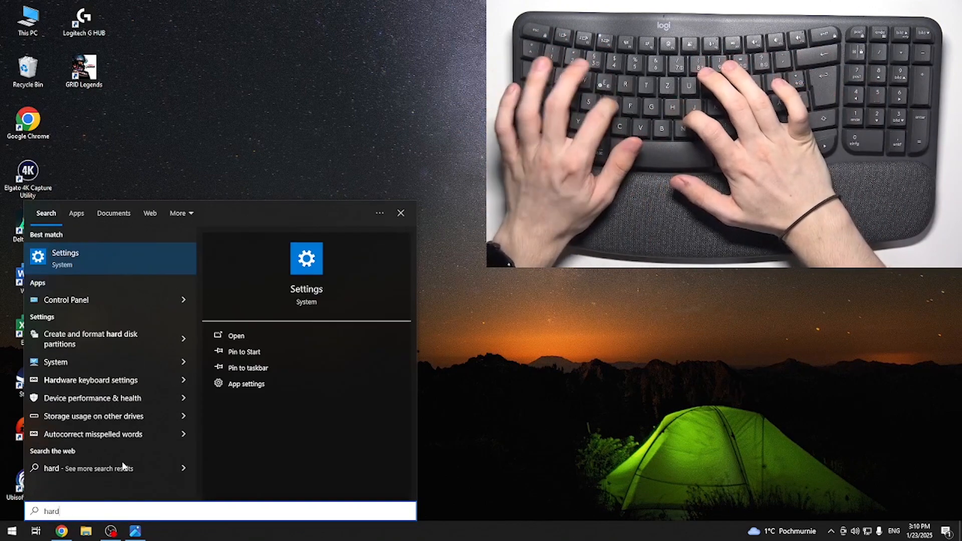